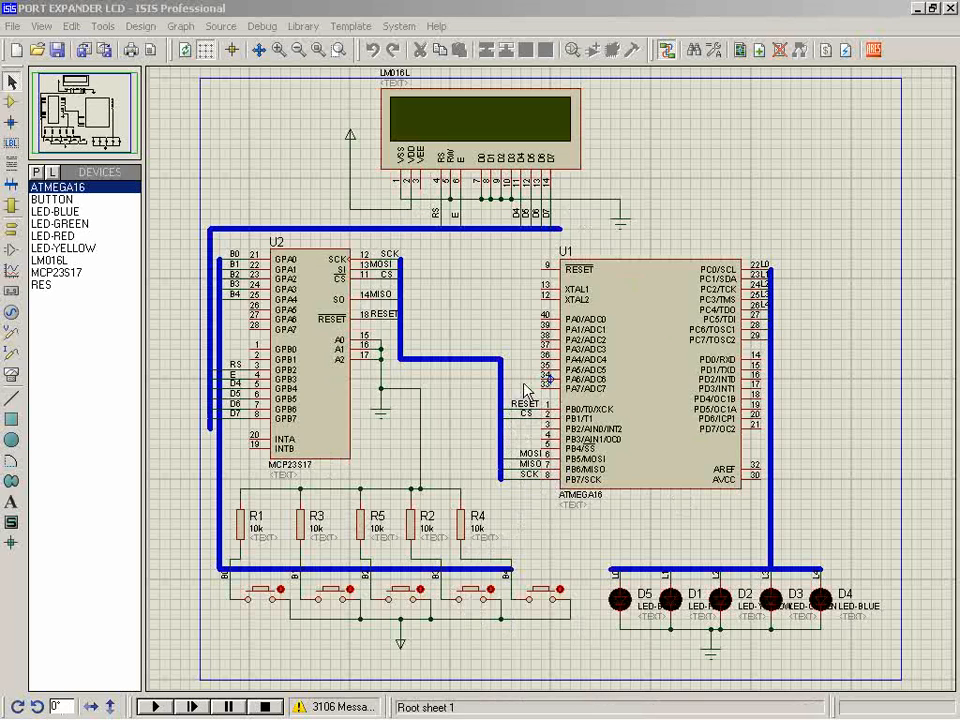
mouse_move(258, 488)
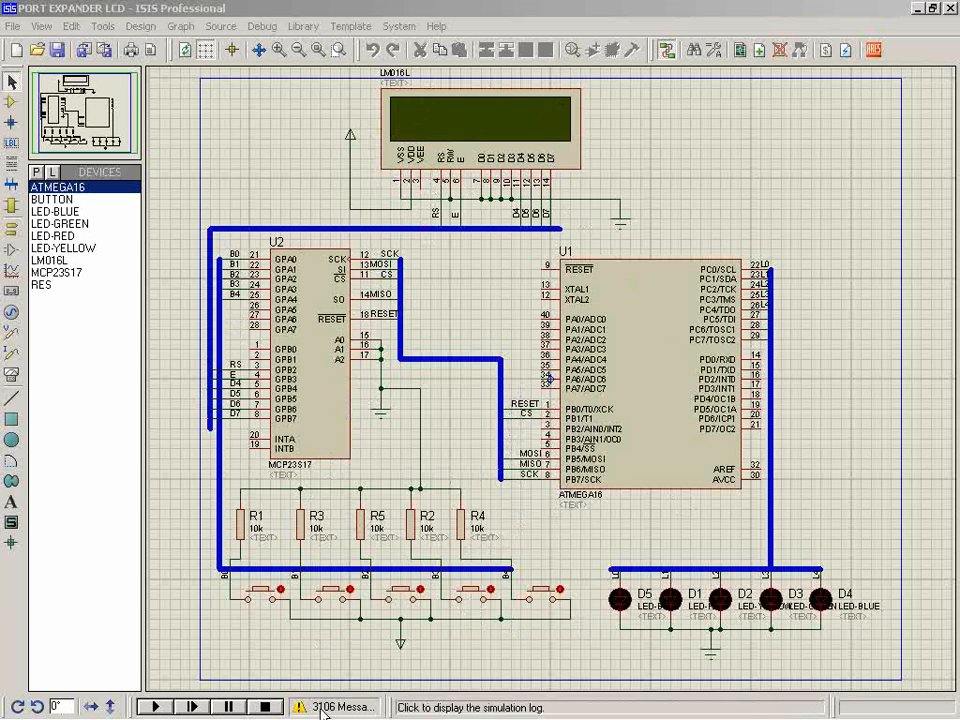
mouse_move(265, 588)
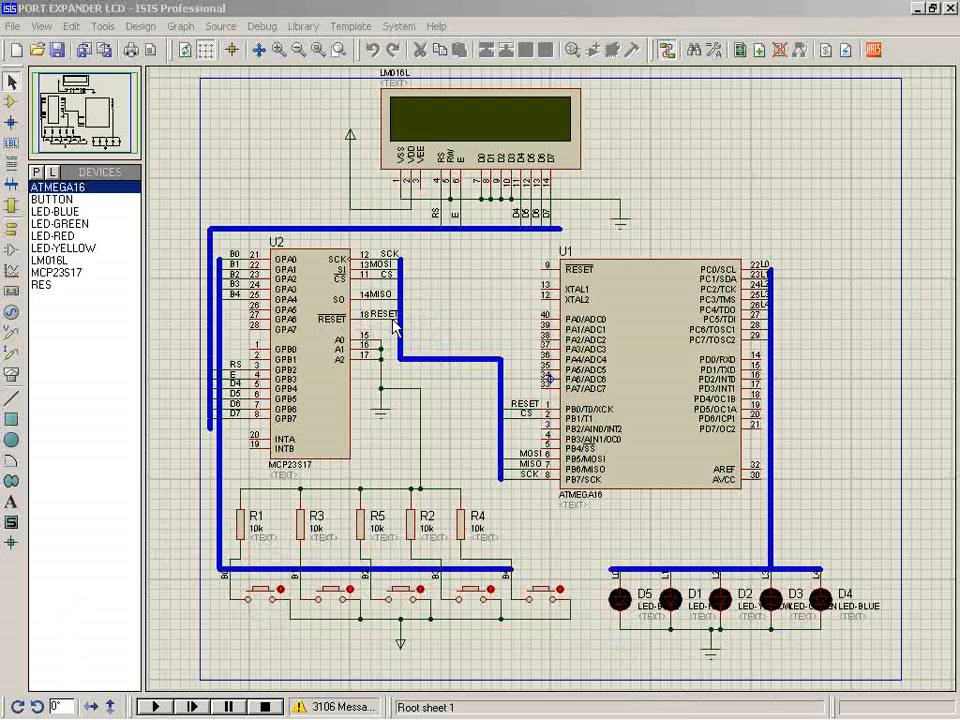
mouse_move(437, 460)
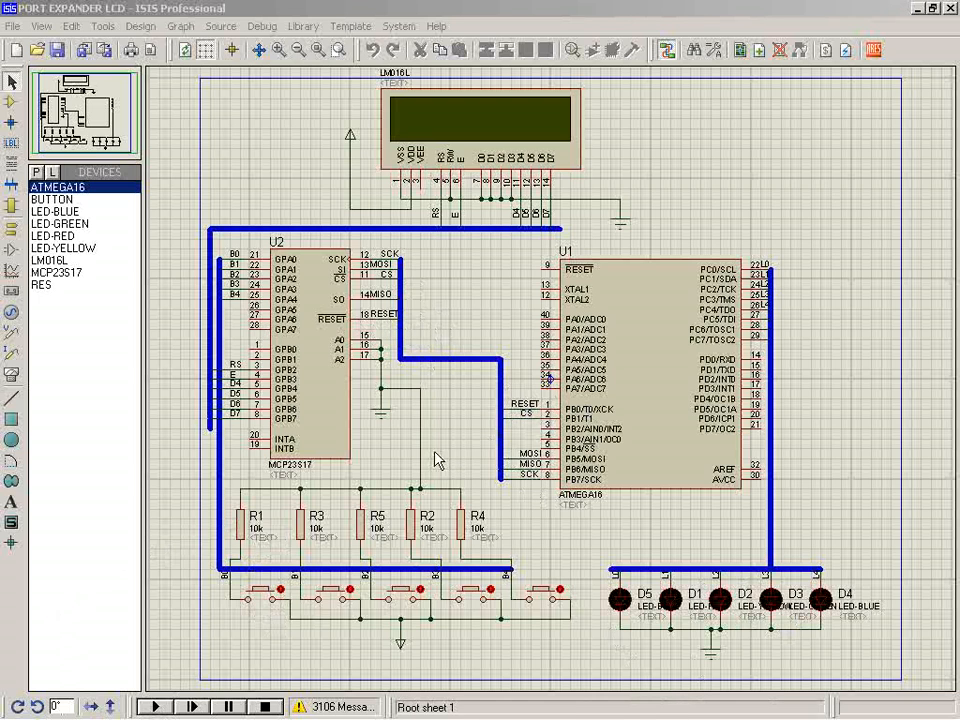
mouse_move(388, 283)
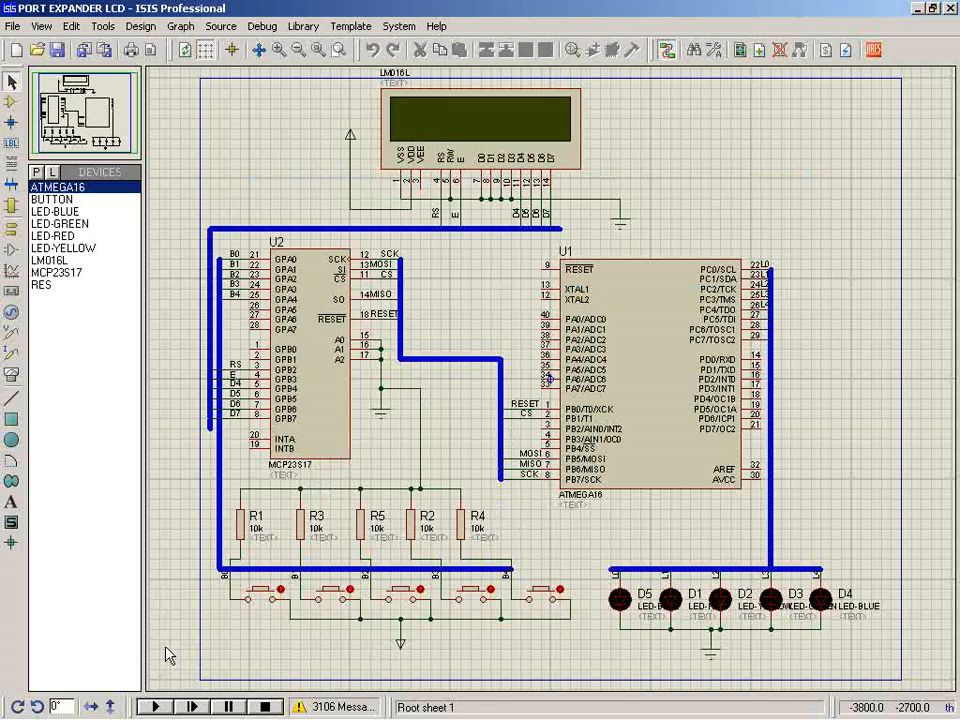
- Start the simulation so the LCD shows 'u-in9enieria / Its all abt Eng.'
left_click(153, 707)
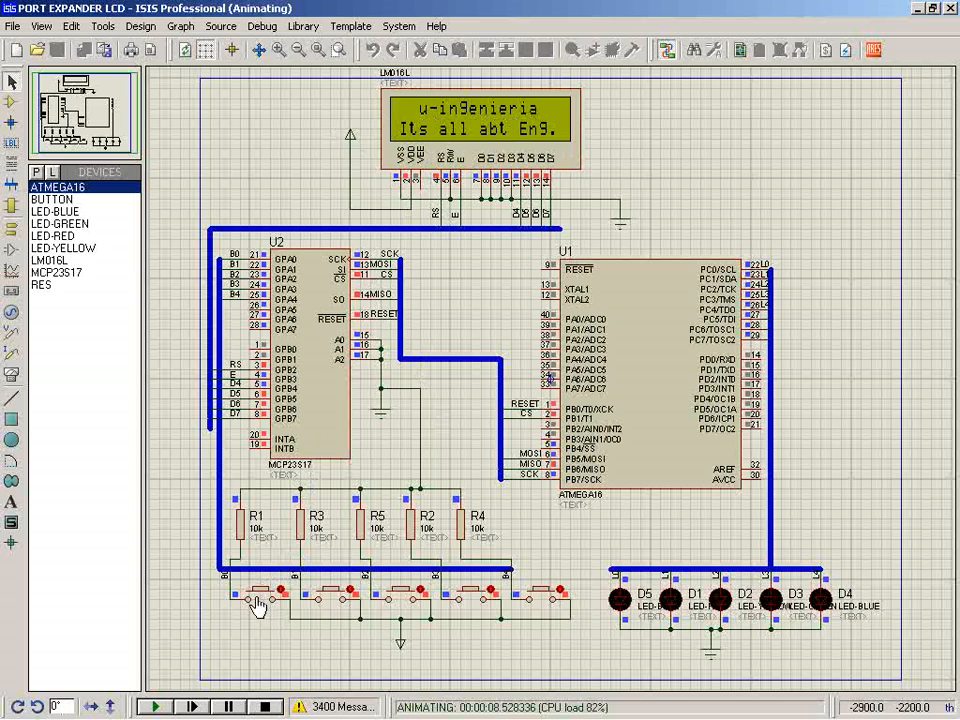
mouse_move(295, 280)
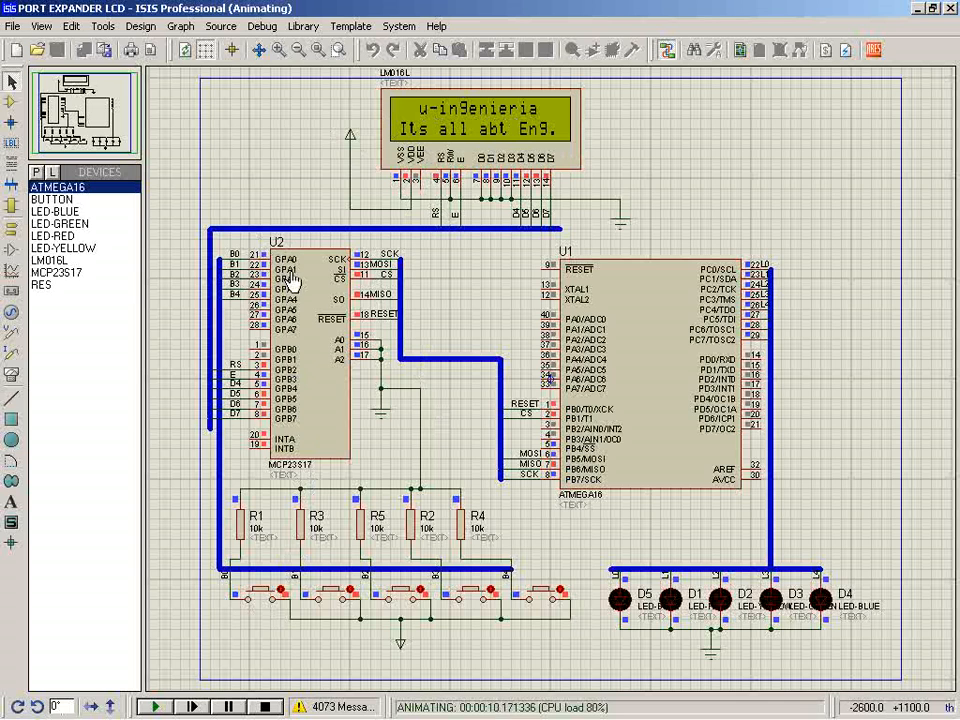